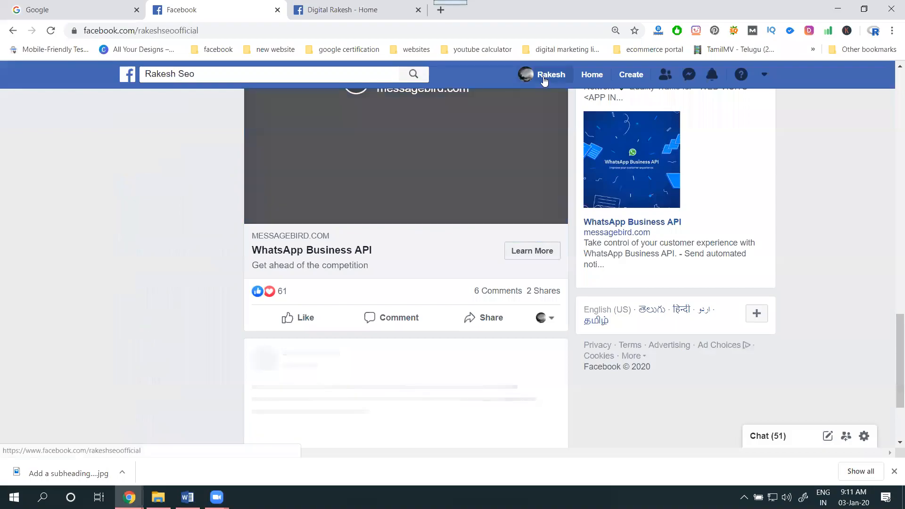
Step: Open an empty Create Post box on the Rakesh Seo profile
left_click(550, 74)
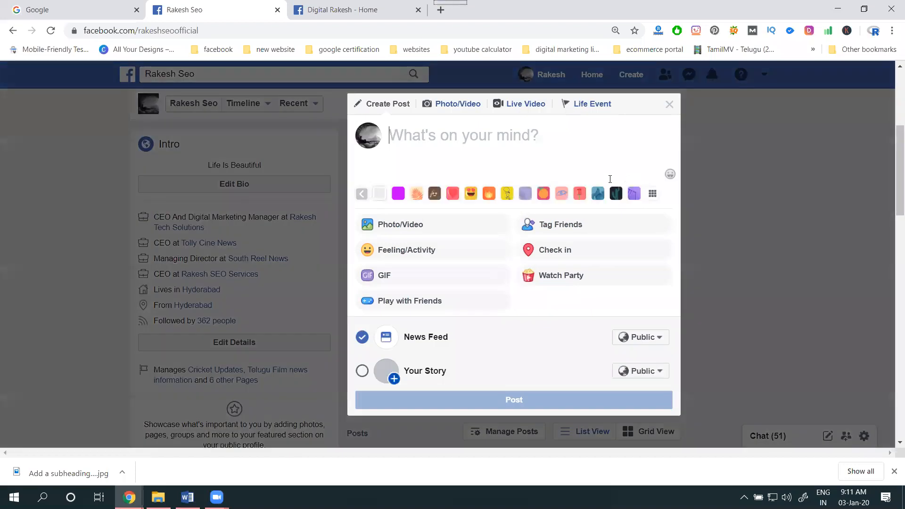
mouse_move(442, 165)
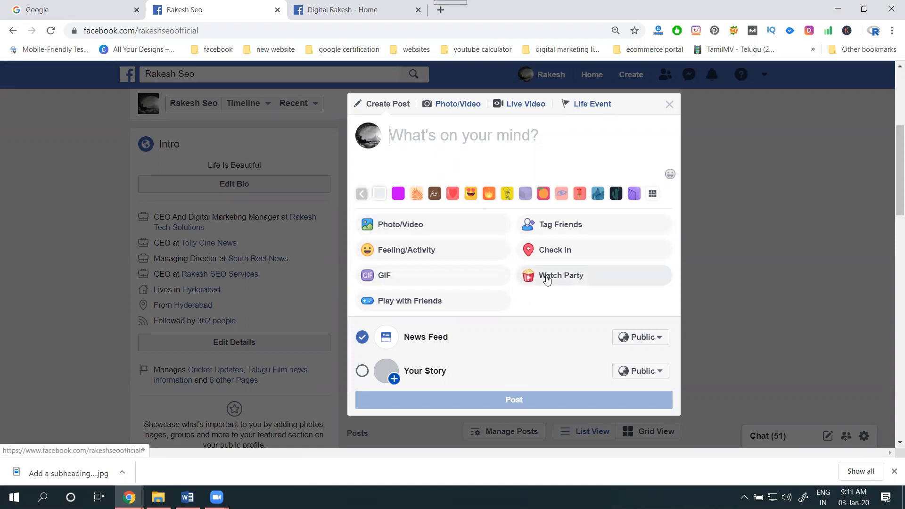
left_click(346, 9)
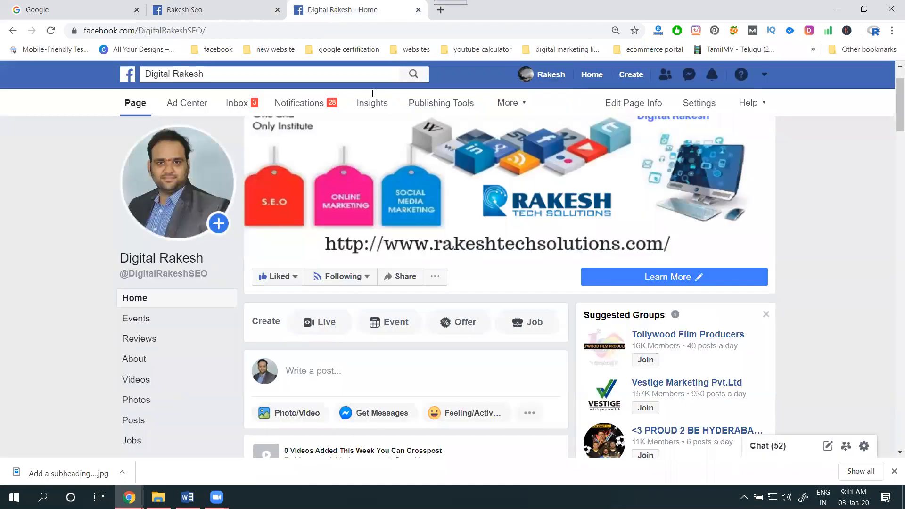
mouse_move(406, 149)
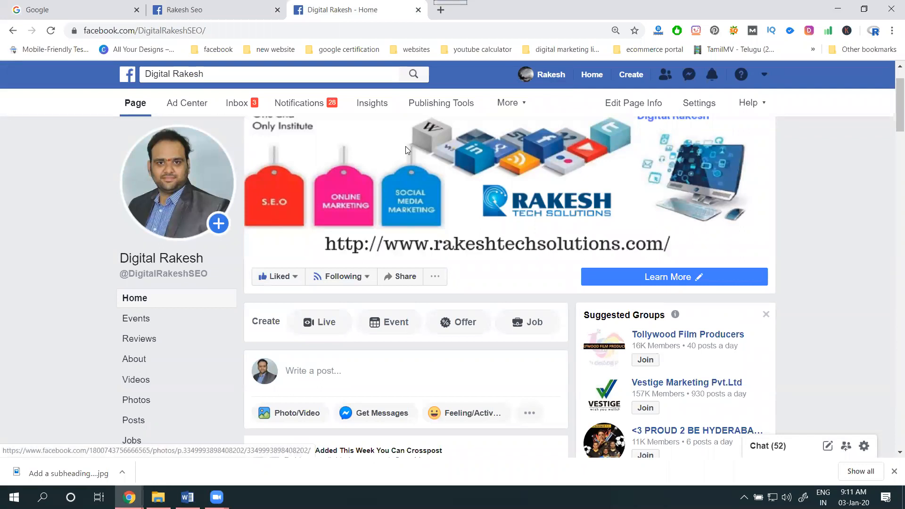
scroll("down", 3)
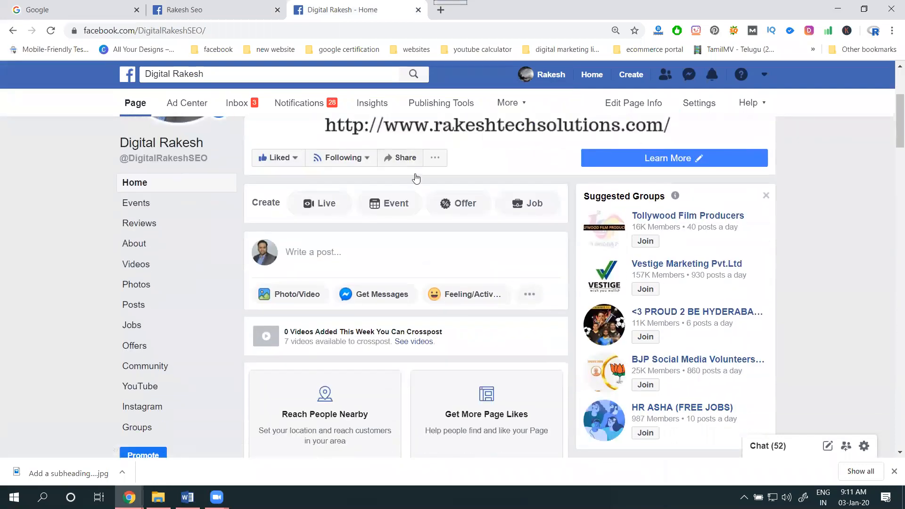
scroll("down", 3)
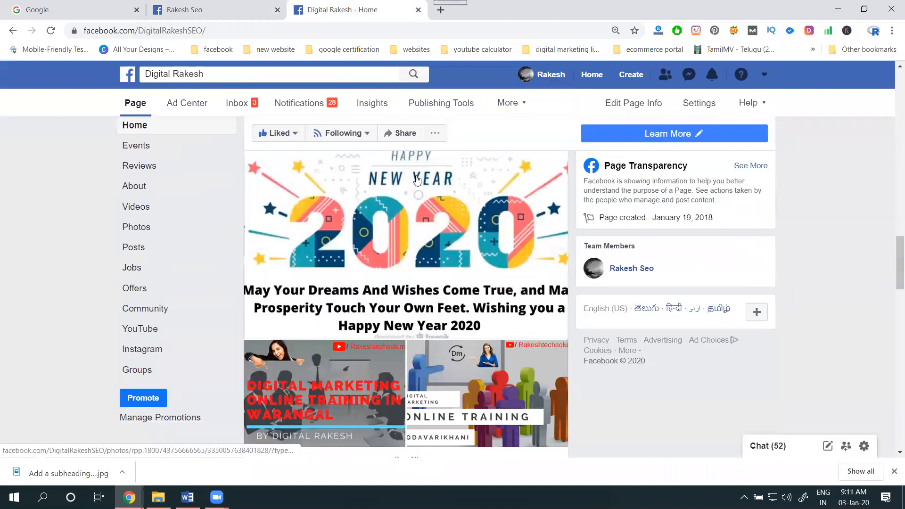
scroll("down", 3)
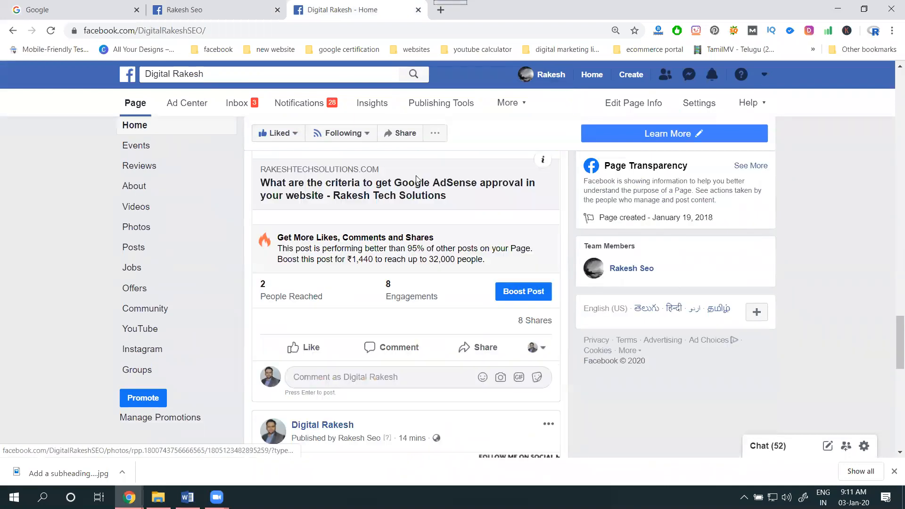
scroll("down", 3)
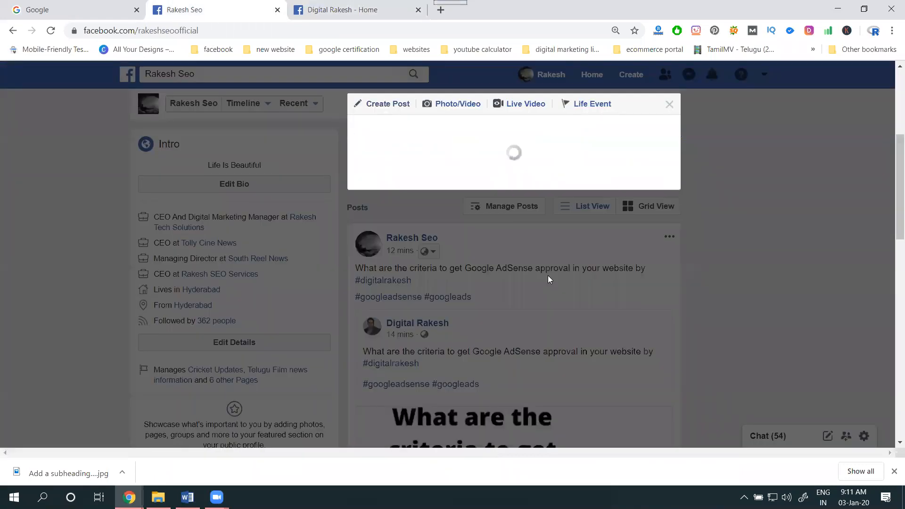
Step: Turn the post into a Watch Party and browse the suggested playlists and videos
left_click(524, 103)
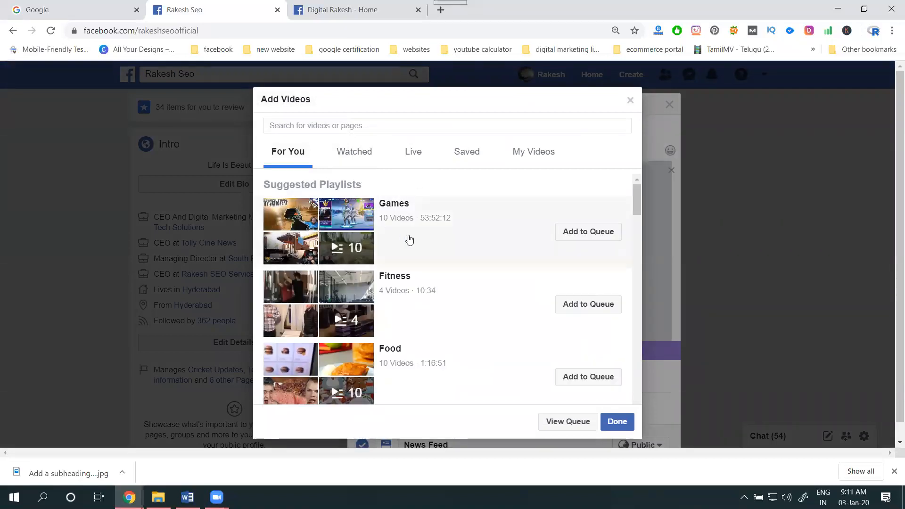
scroll("down", 3)
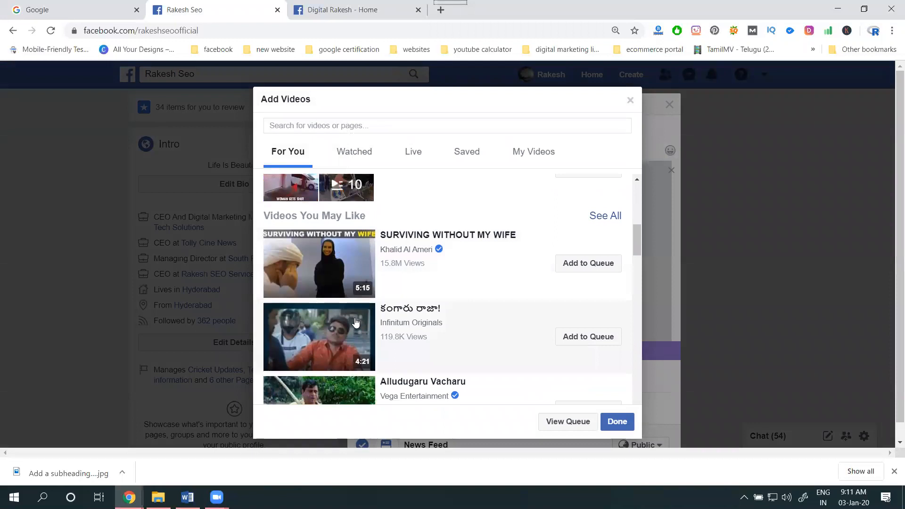
scroll("down", 3)
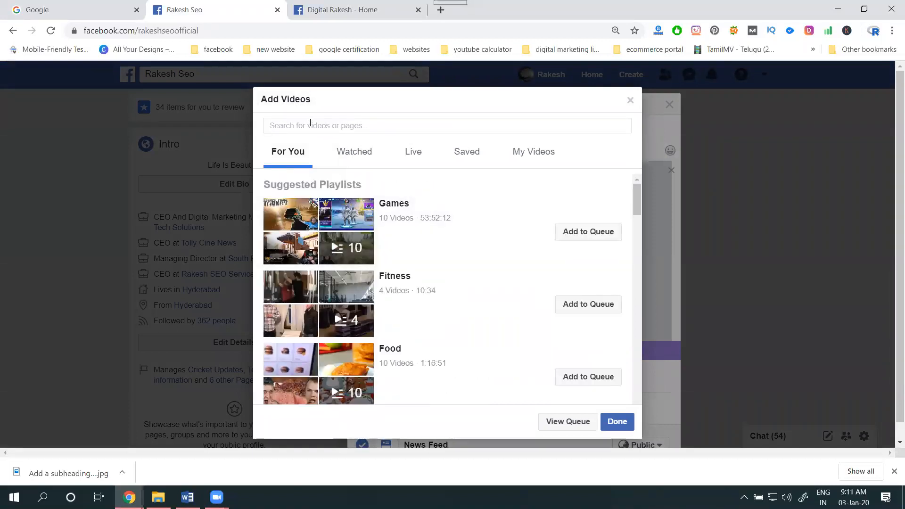
Step: Search 'digital rakesh', pick the page, and queue its SEO onpage and live chat videos
type("digital rakesh")
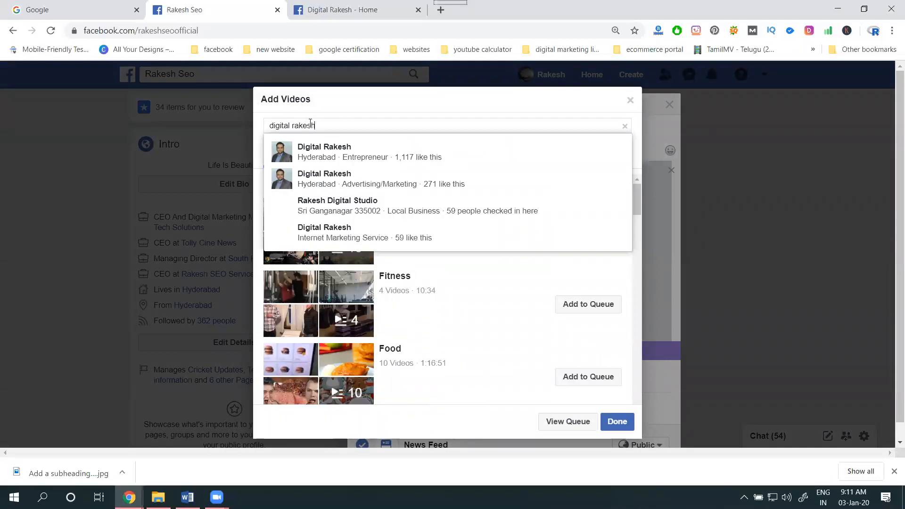
left_click(324, 151)
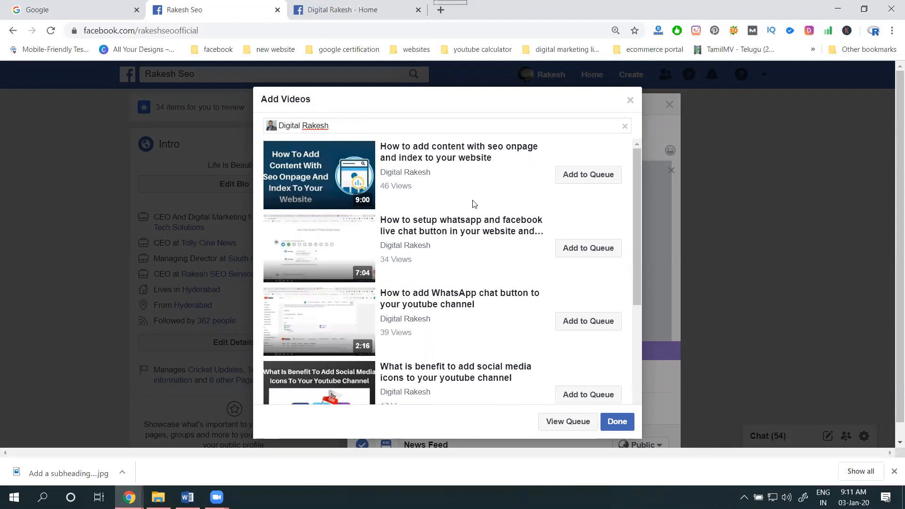
mouse_move(588, 175)
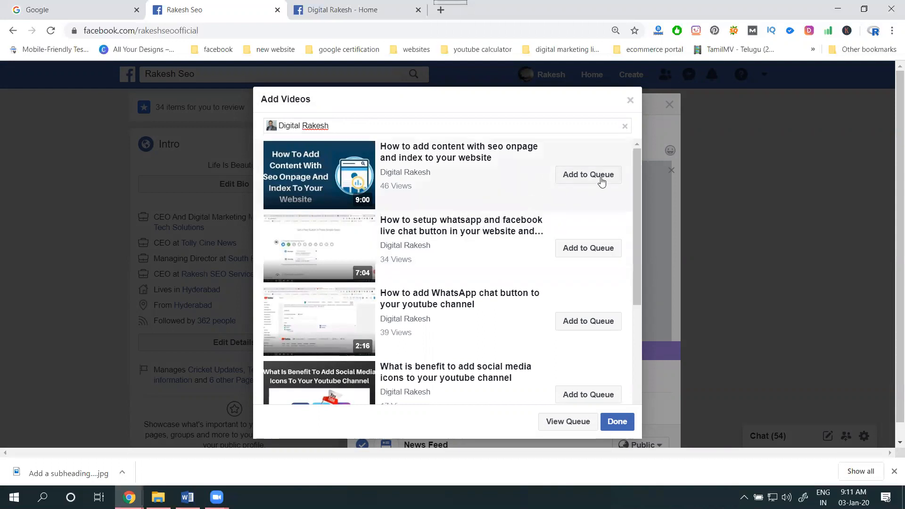
left_click(588, 174)
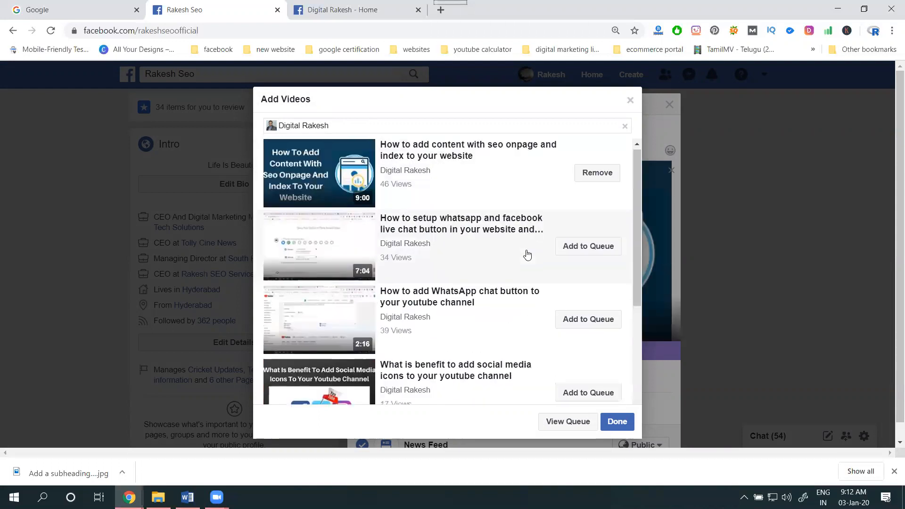
left_click(588, 246)
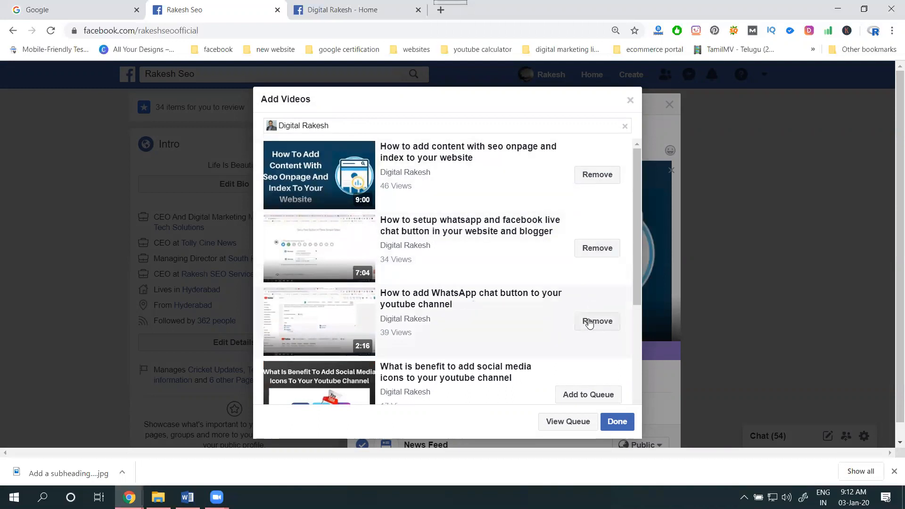
scroll("down", 3)
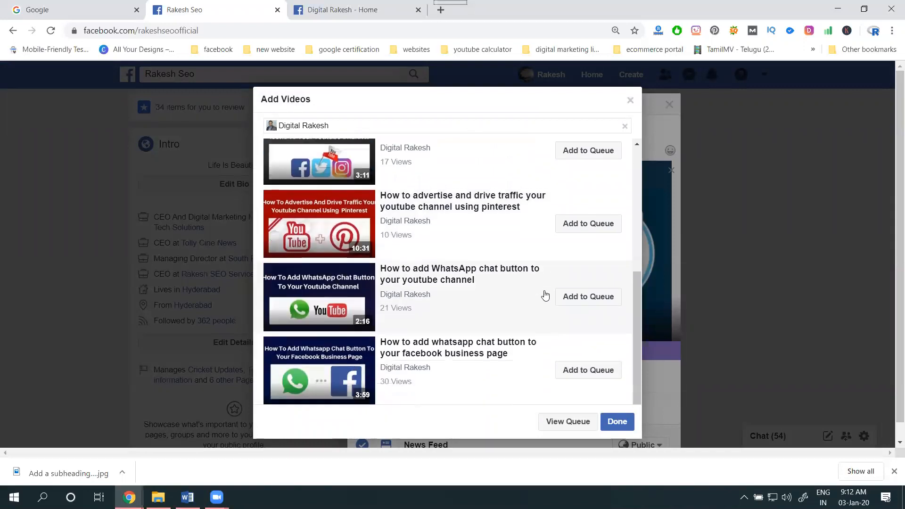
scroll("down", 3)
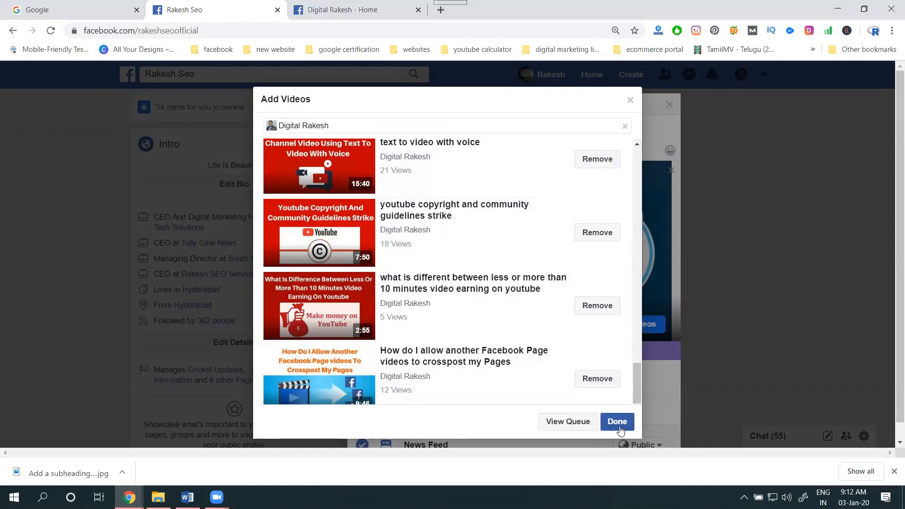
Step: Finish adding videos and review the Watch Party post holding 7 queued videos
left_click(617, 422)
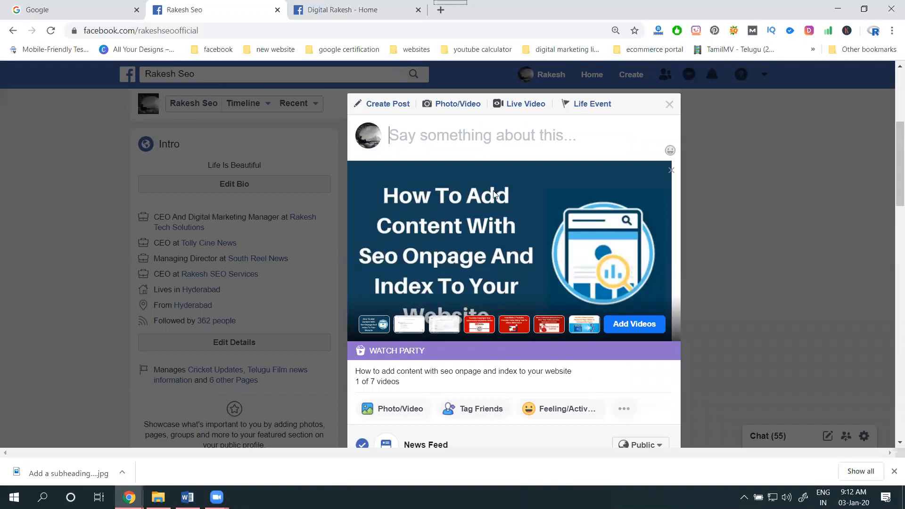
scroll("down", 3)
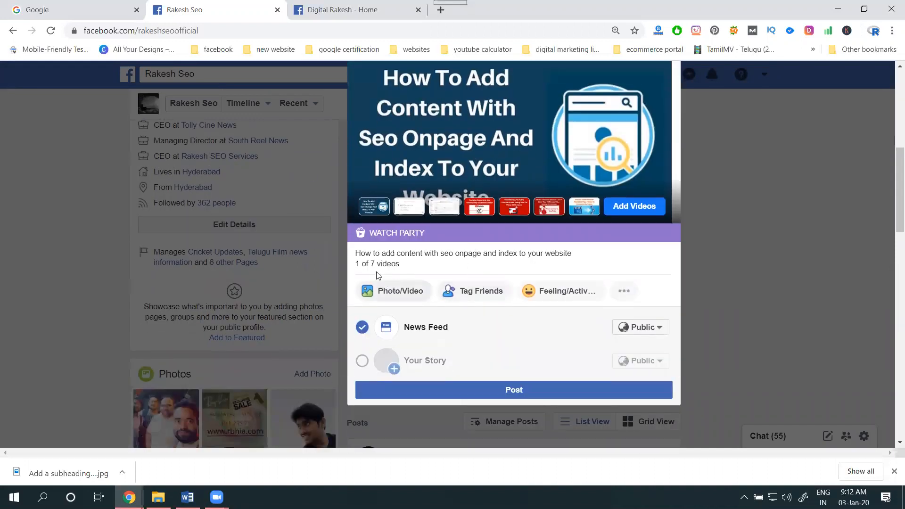
mouse_move(432, 265)
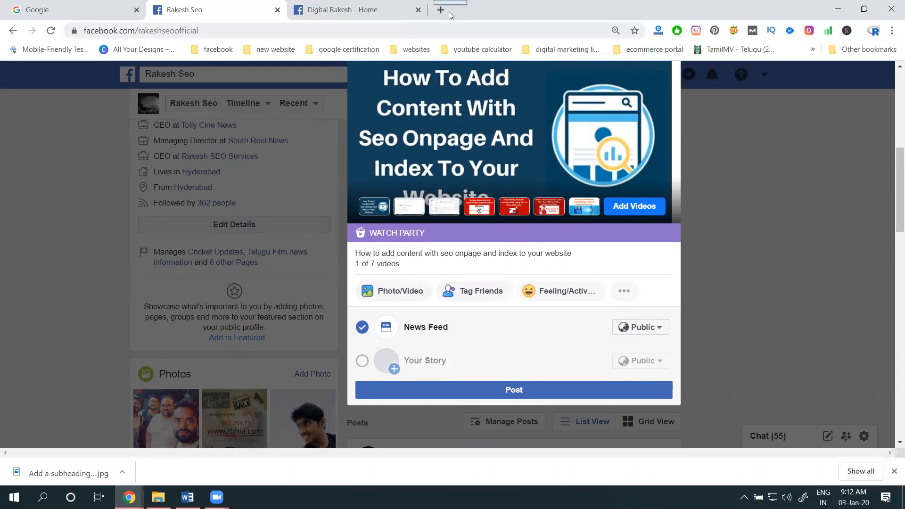
left_click(437, 10)
type("Like")
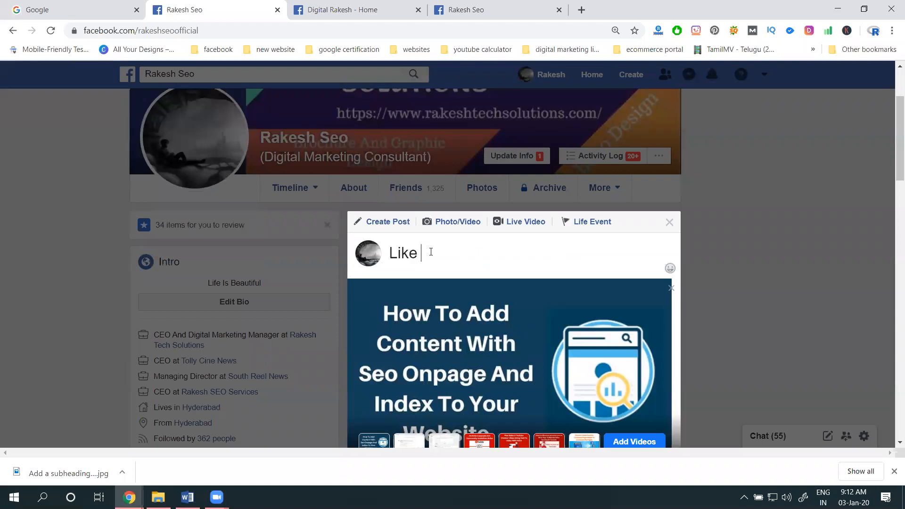
type("Our page")
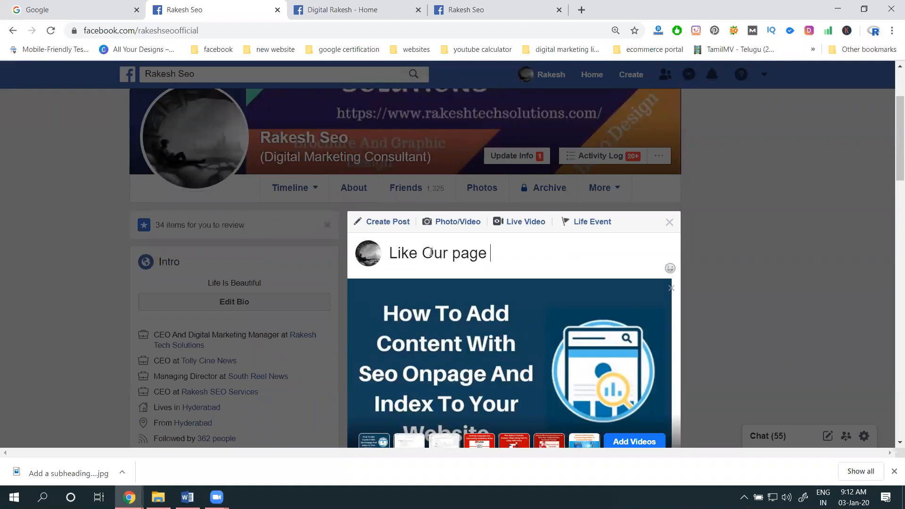
type("More V")
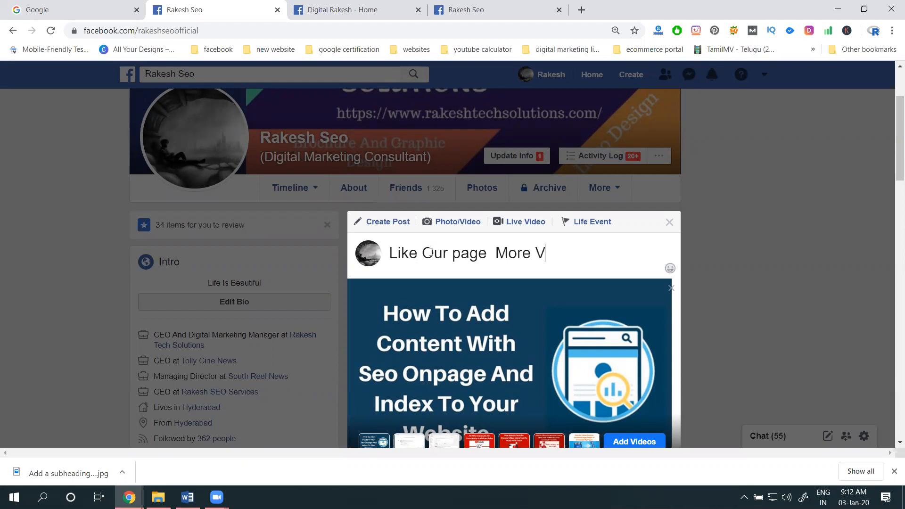
type("ideos")
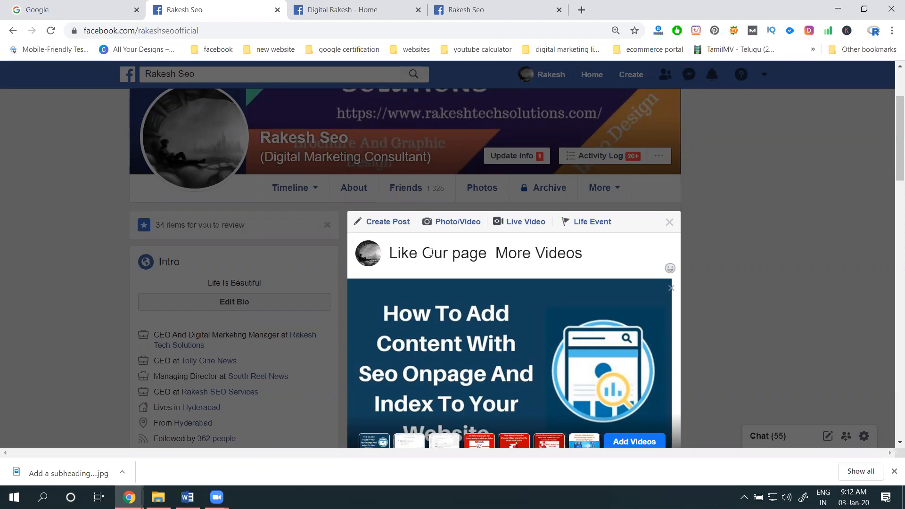
type("- @")
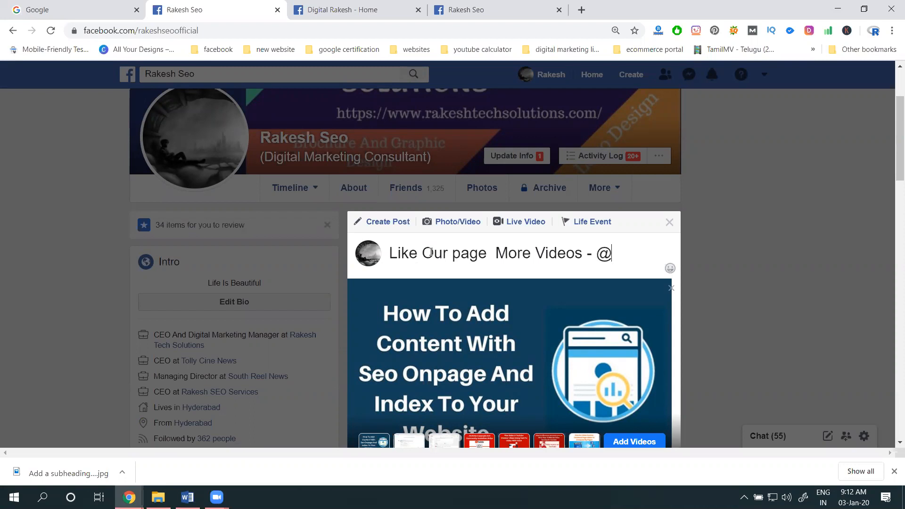
type("digital Ra")
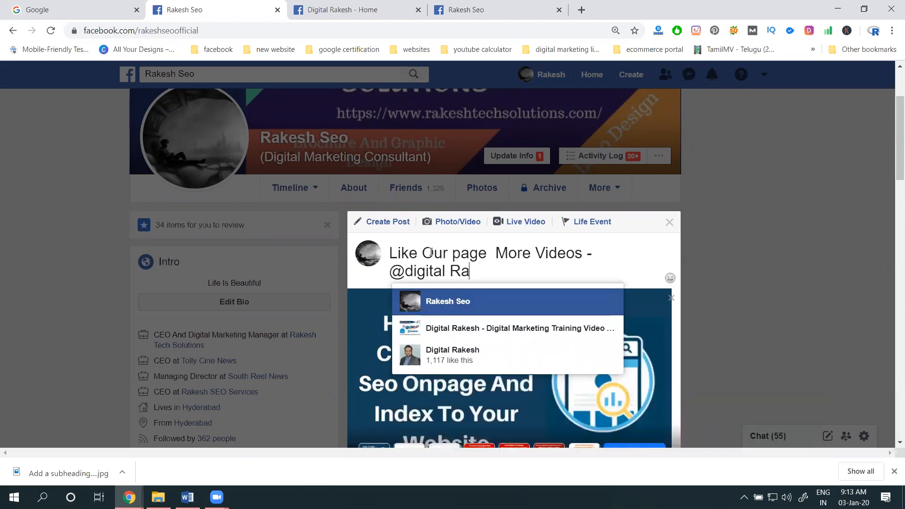
type("kesh")
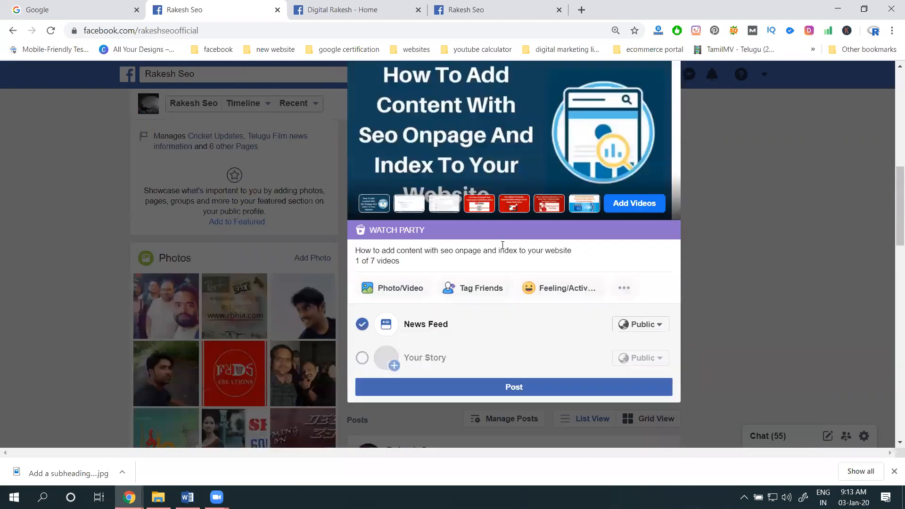
Step: Tag friends in the With field, starting with 'mani', until twelve are added
left_click(480, 288)
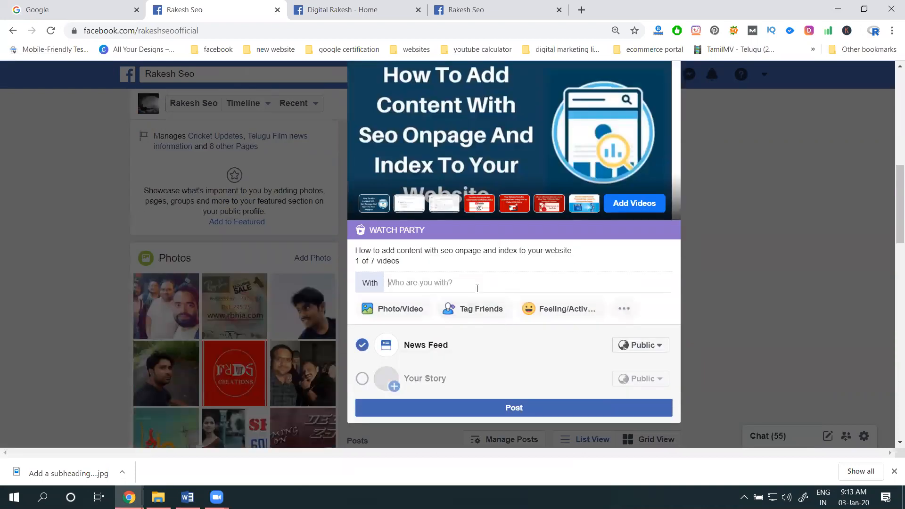
type("mani")
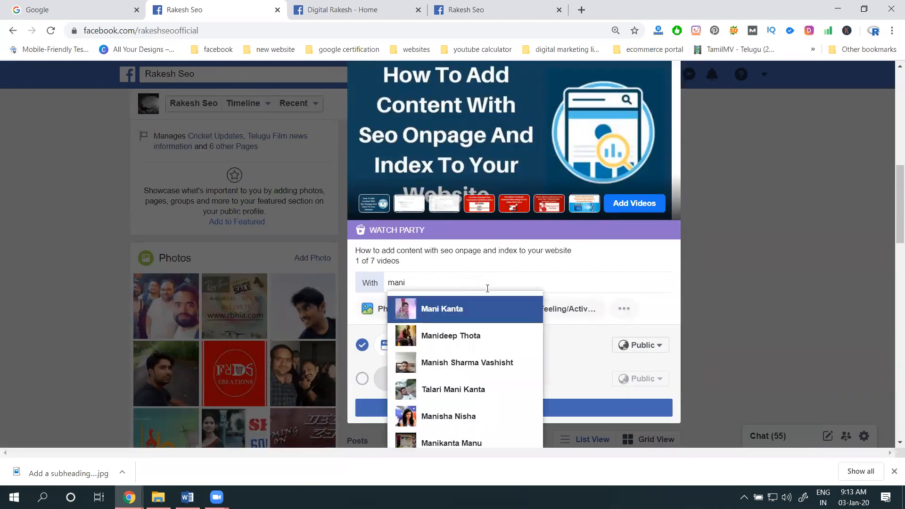
left_click(441, 308)
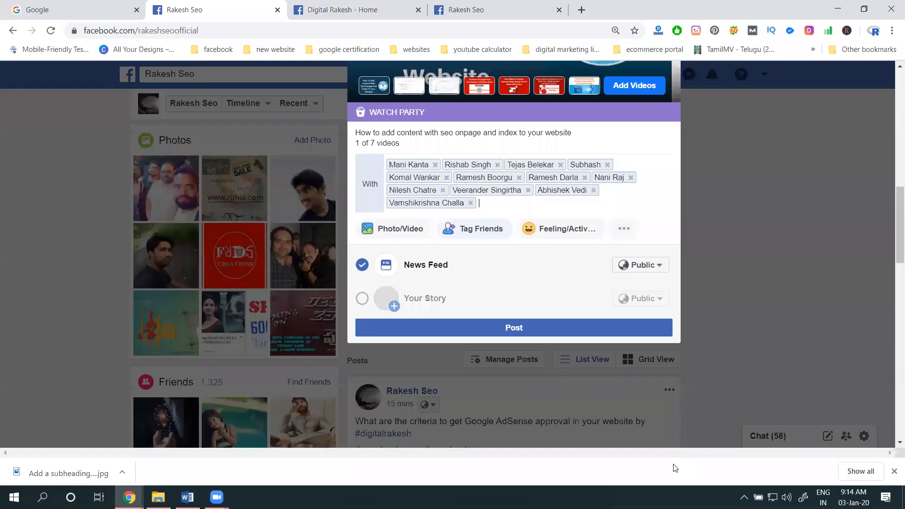
scroll("down", 3)
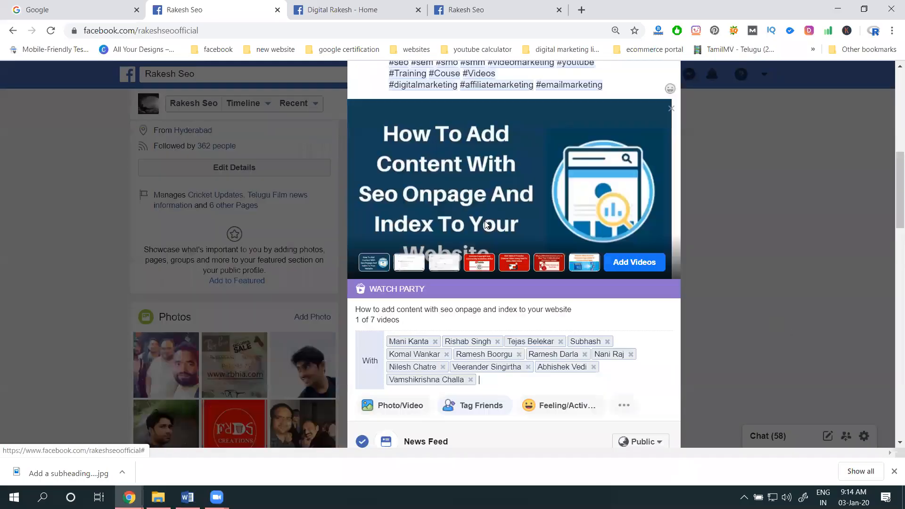
scroll("down", 3)
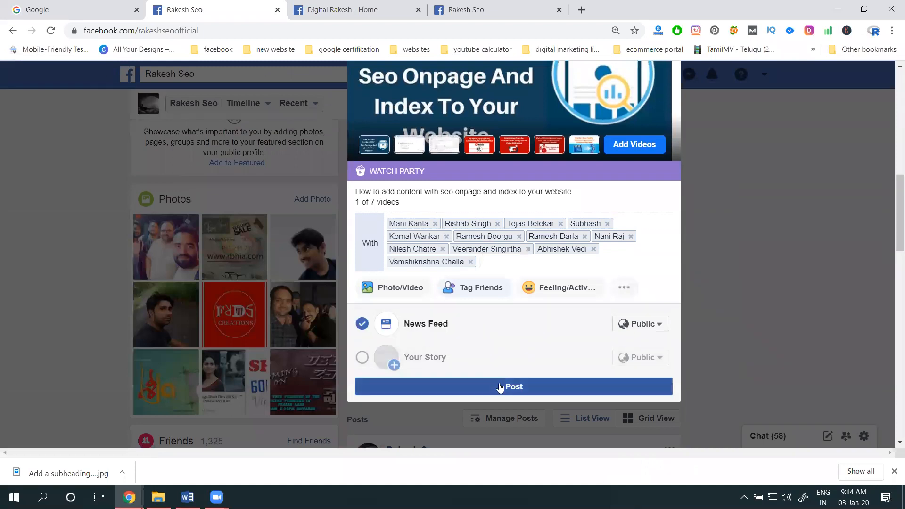
Step: Publish the post so the live Watch Party starts playing the queued video
left_click(512, 386)
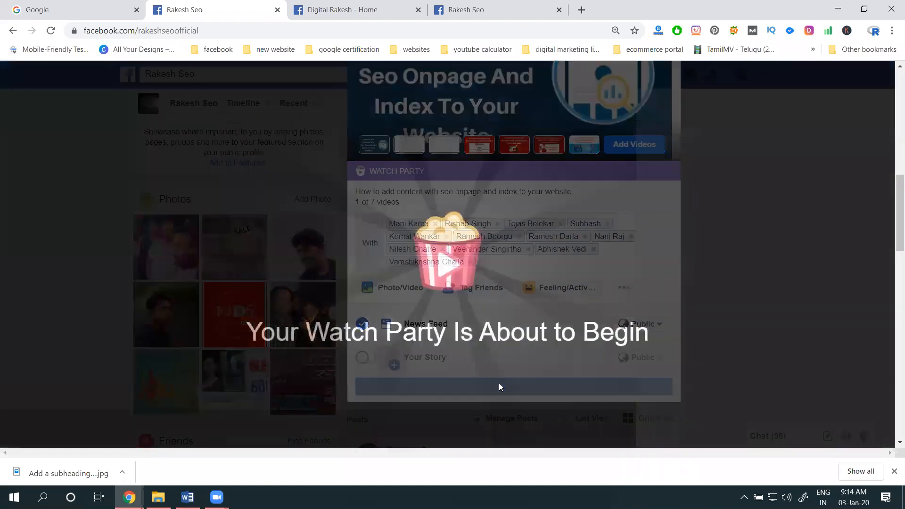
left_click(512, 385)
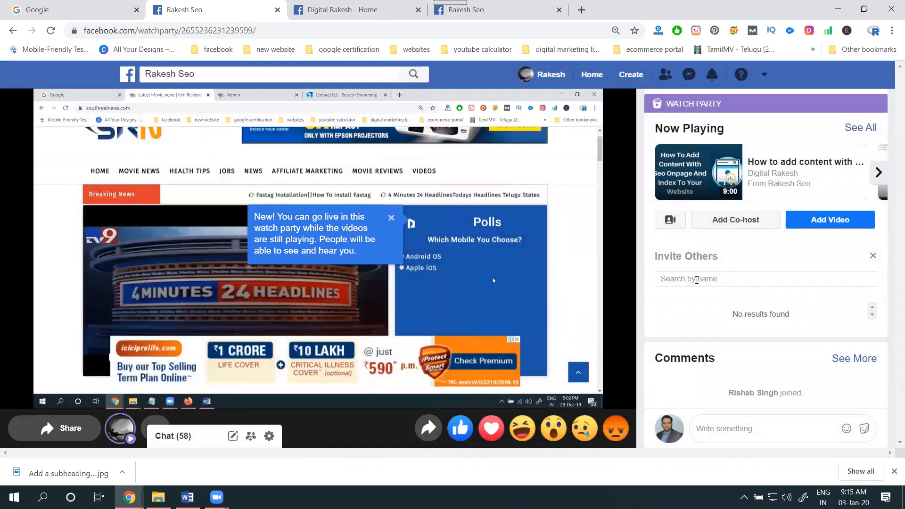
Step: Search friends by name in the Invite Others panel to list people to invite
type("d")
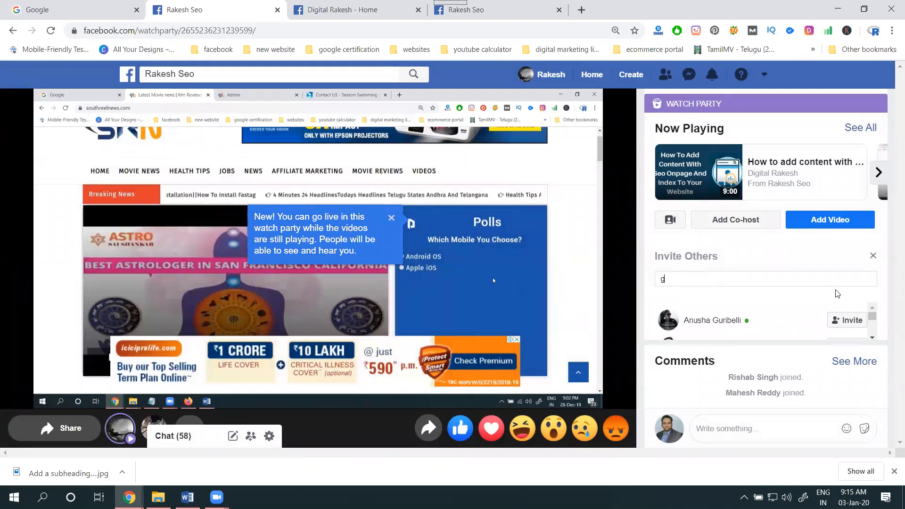
scroll("down", 3)
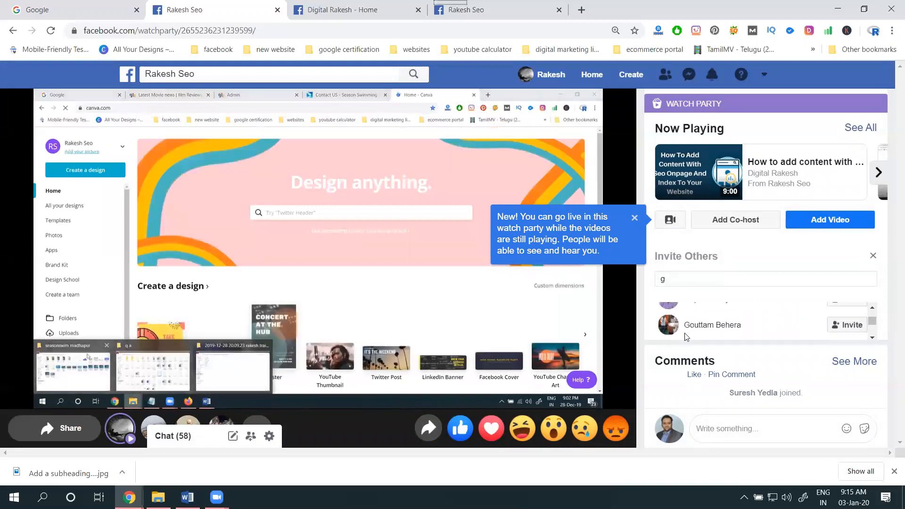
left_click(72, 369)
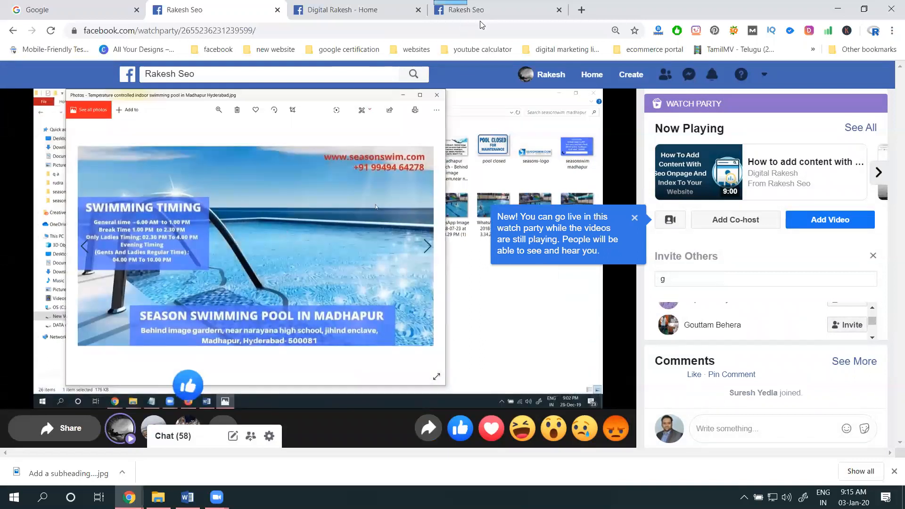
left_click(260, 74)
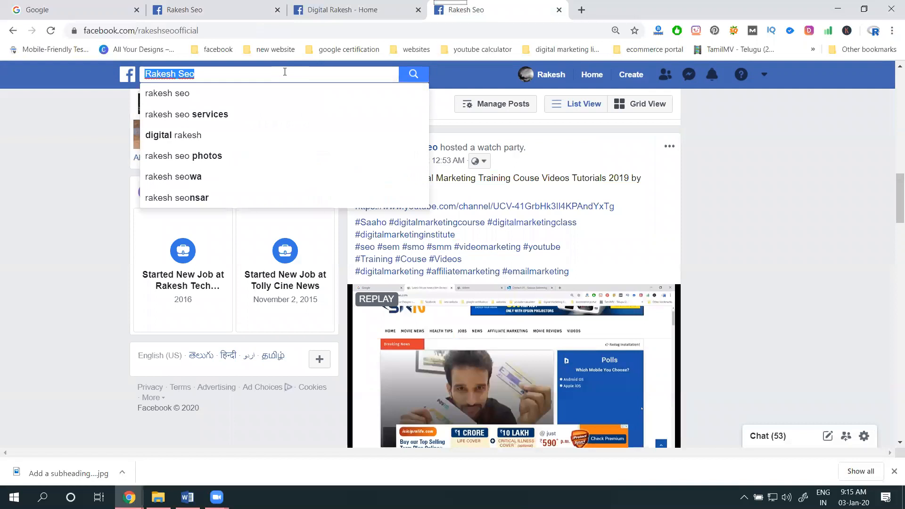
type("rishab")
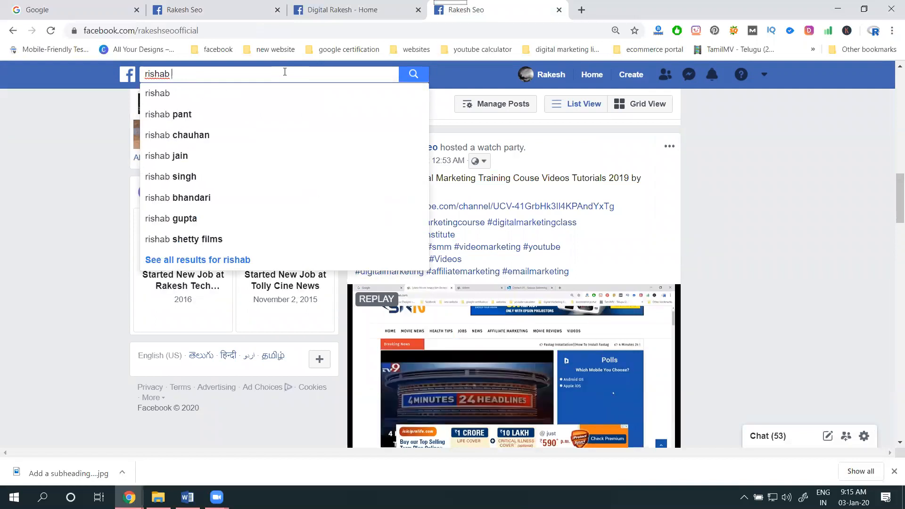
left_click(171, 176)
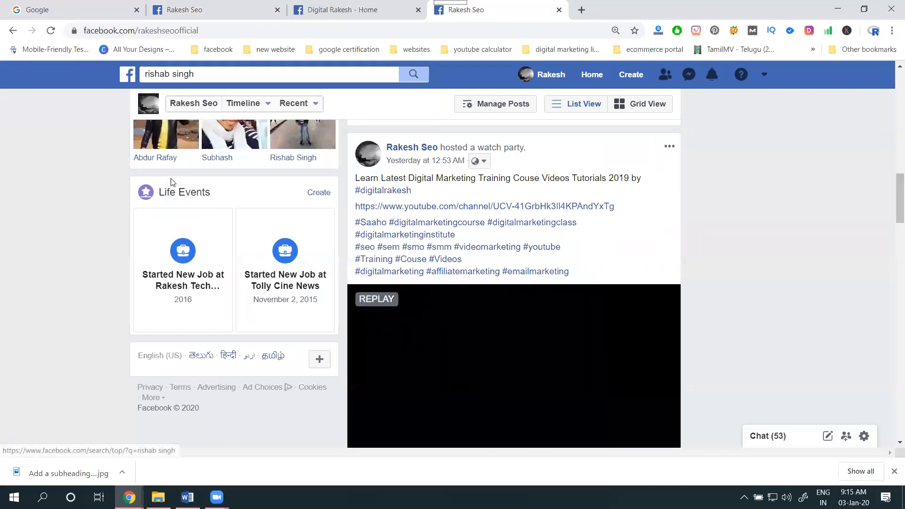
left_click(414, 73)
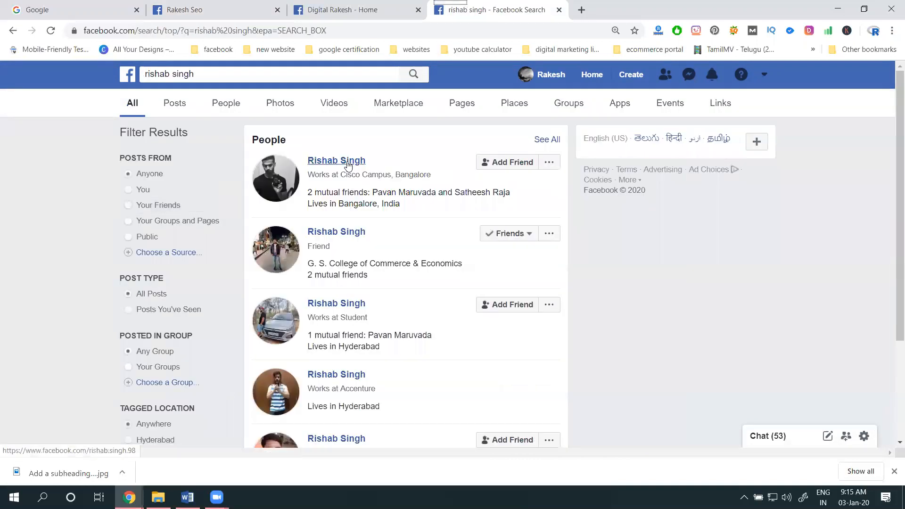
left_click(337, 160)
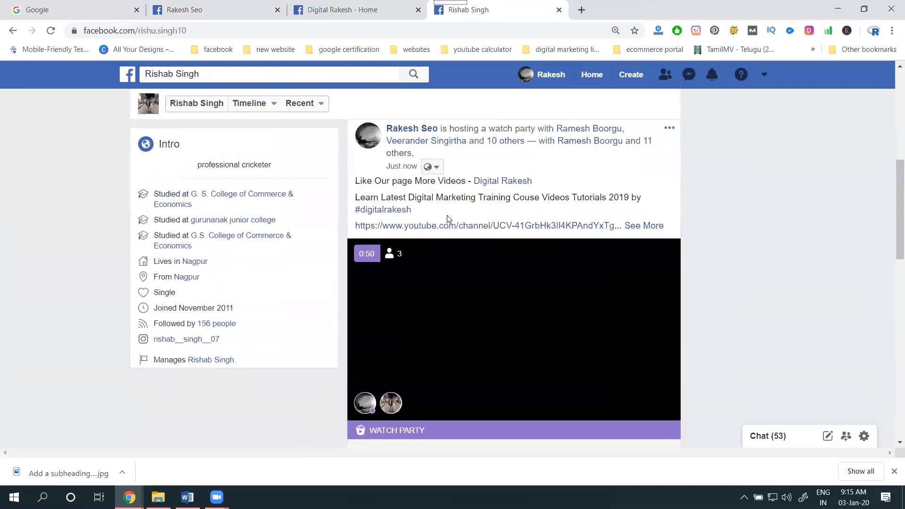
scroll("down", 3)
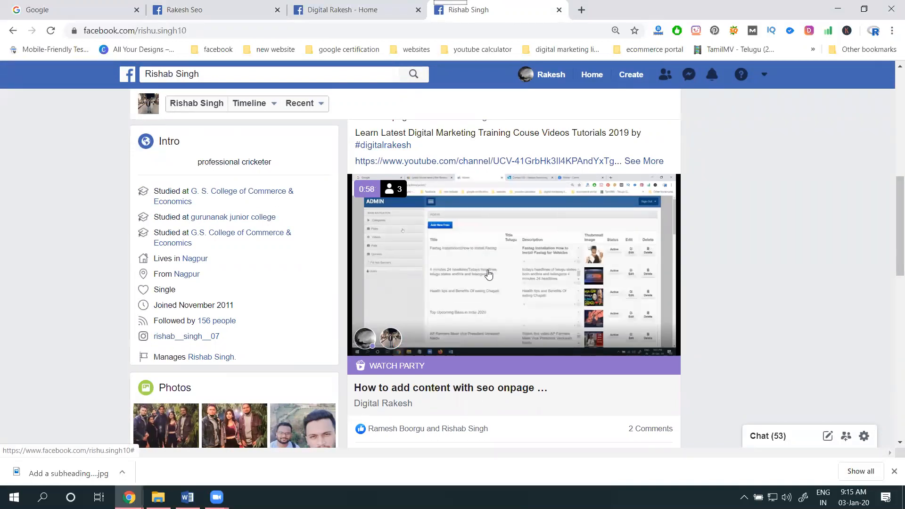
scroll("up", 3)
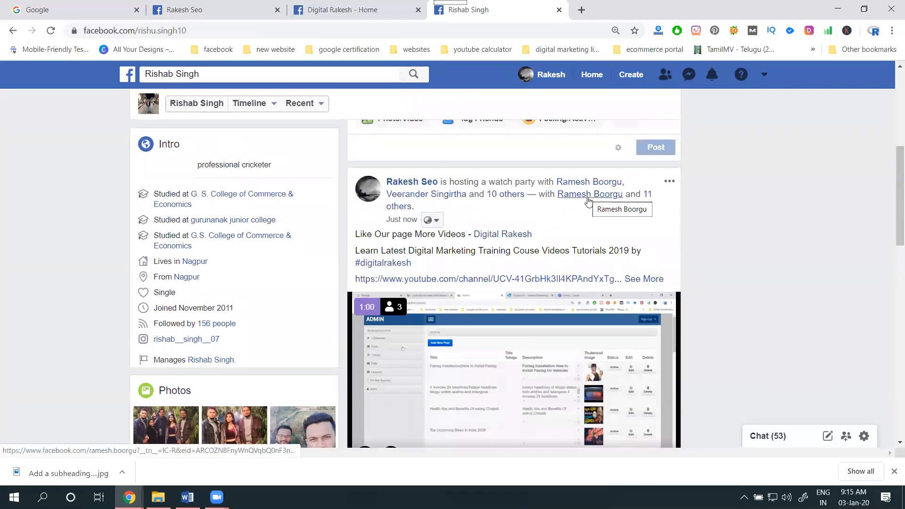
mouse_move(588, 181)
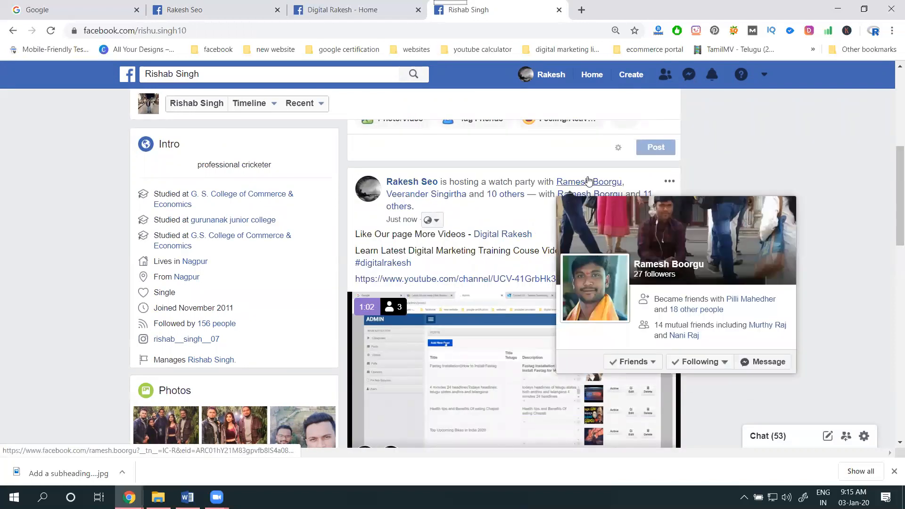
left_click(588, 181)
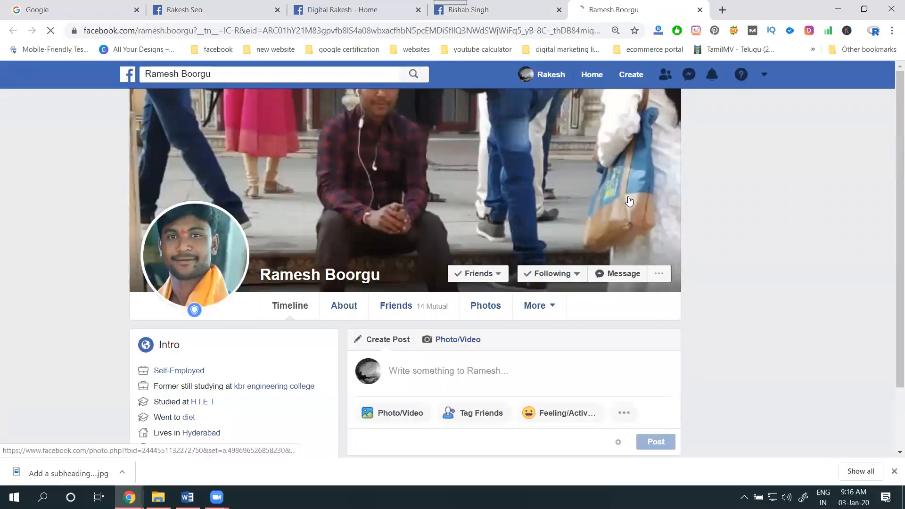
Step: Confirm the post on Ramesh's timeline, then list the '11 others' tagged
scroll("down", 3)
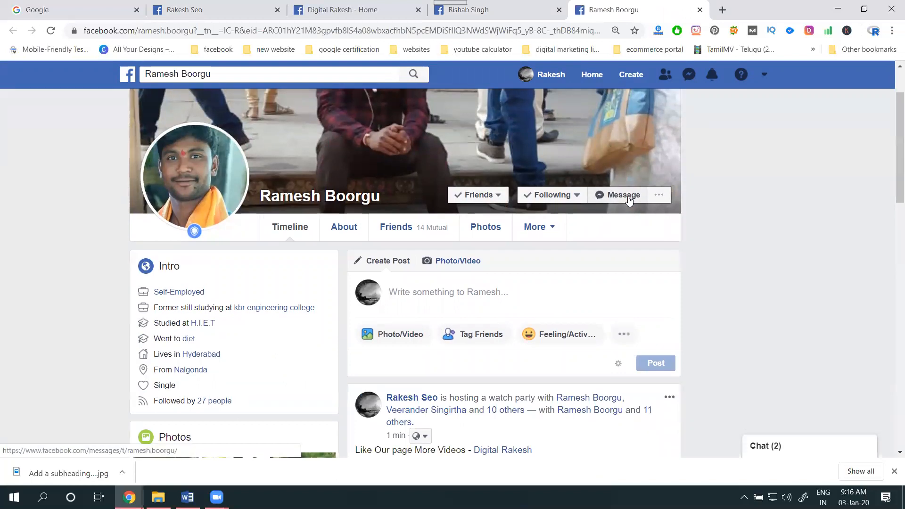
scroll("down", 3)
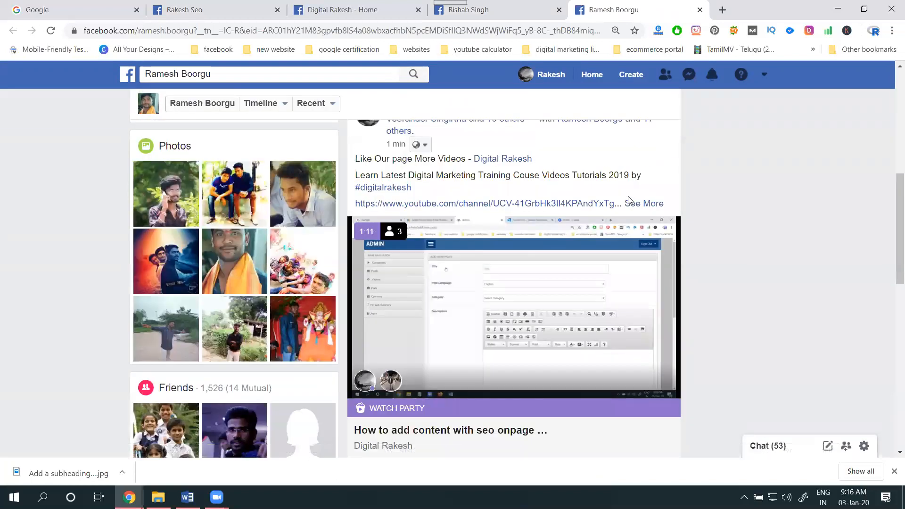
mouse_move(480, 278)
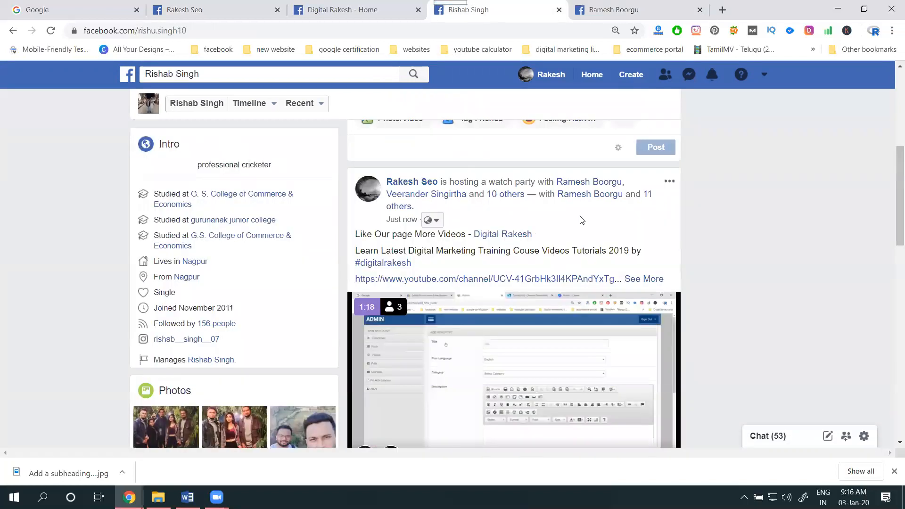
mouse_move(634, 199)
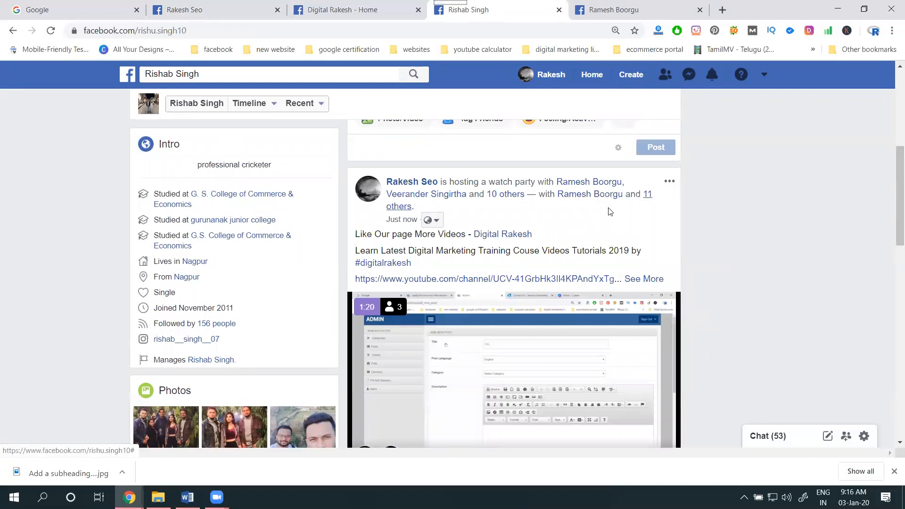
left_click(646, 193)
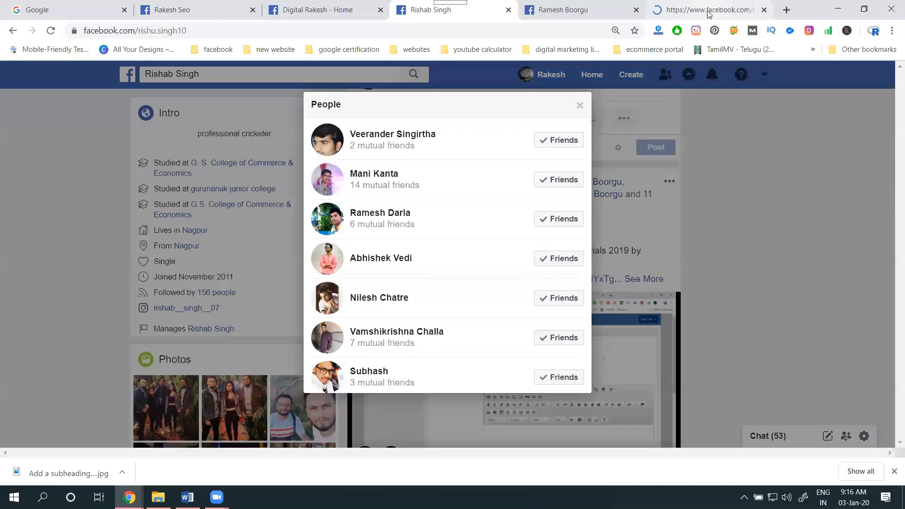
left_click(380, 212)
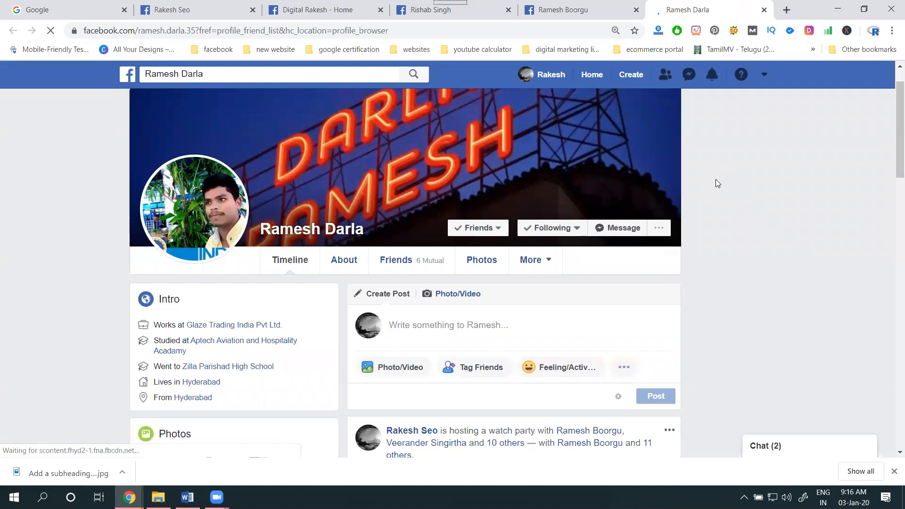
scroll("down", 3)
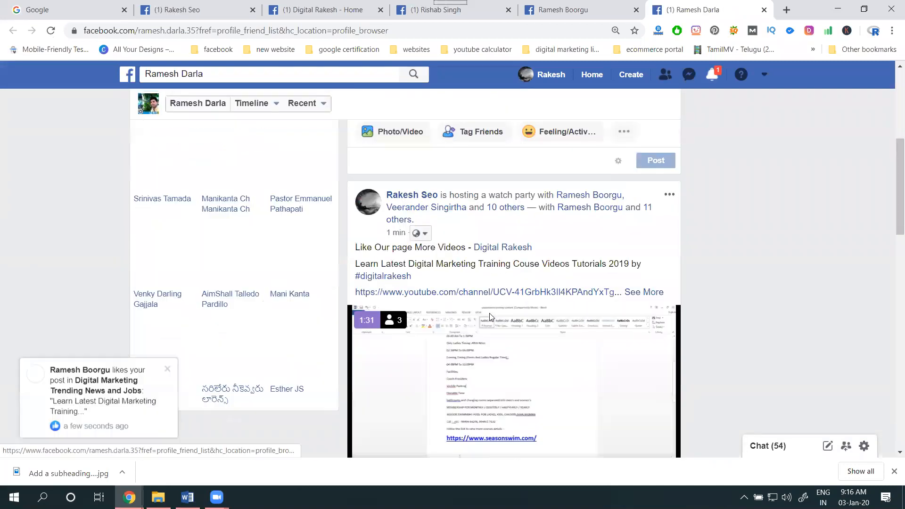
scroll("down", 3)
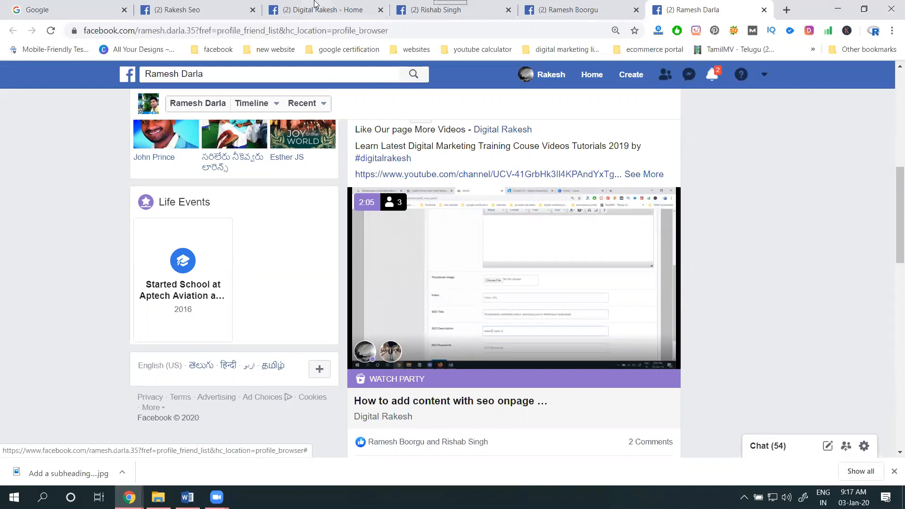
left_click(321, 10)
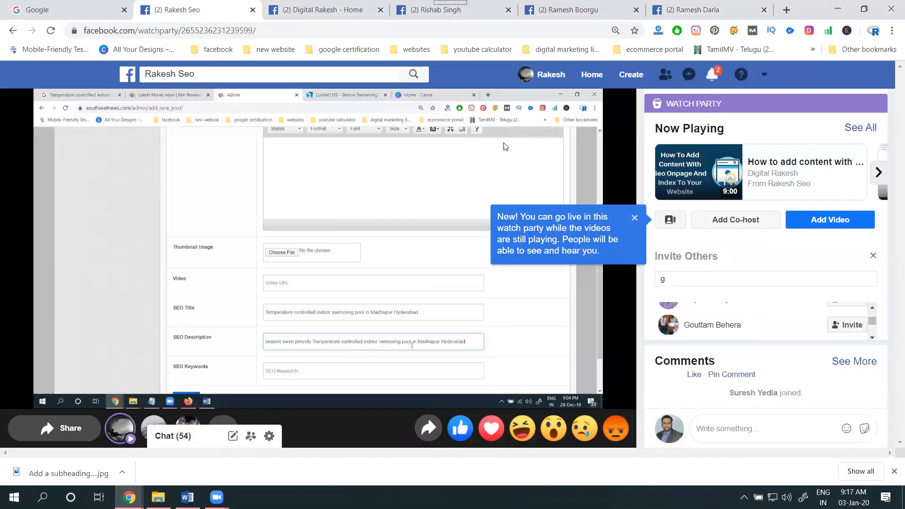
left_click(450, 10)
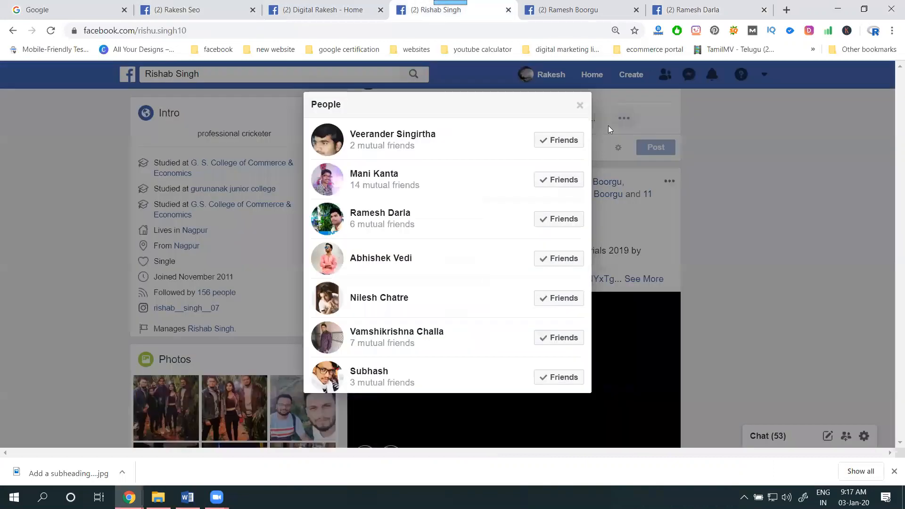
scroll("down", 3)
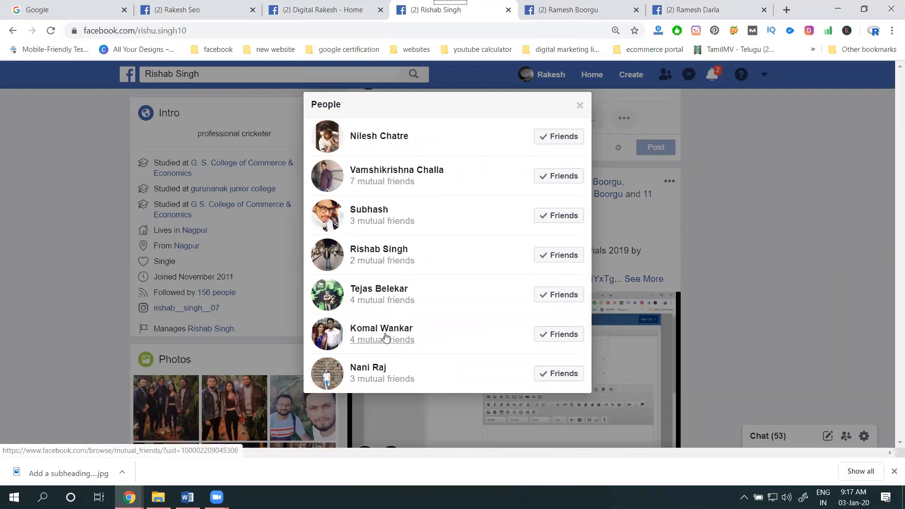
scroll("up", 3)
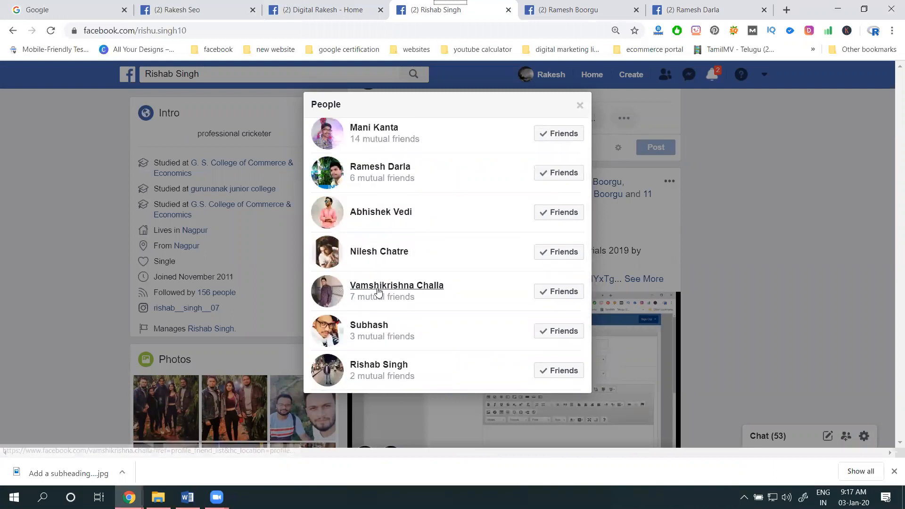
left_click(396, 285)
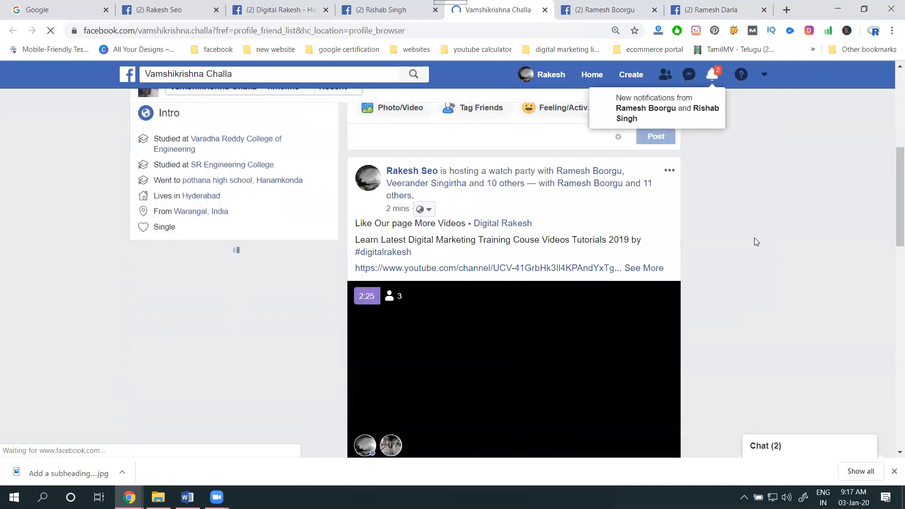
scroll("down", 3)
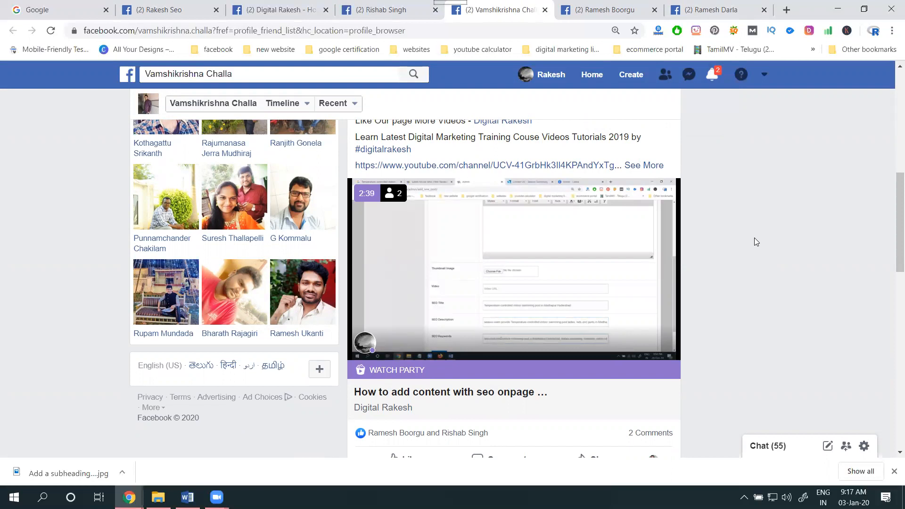
mouse_move(682, 241)
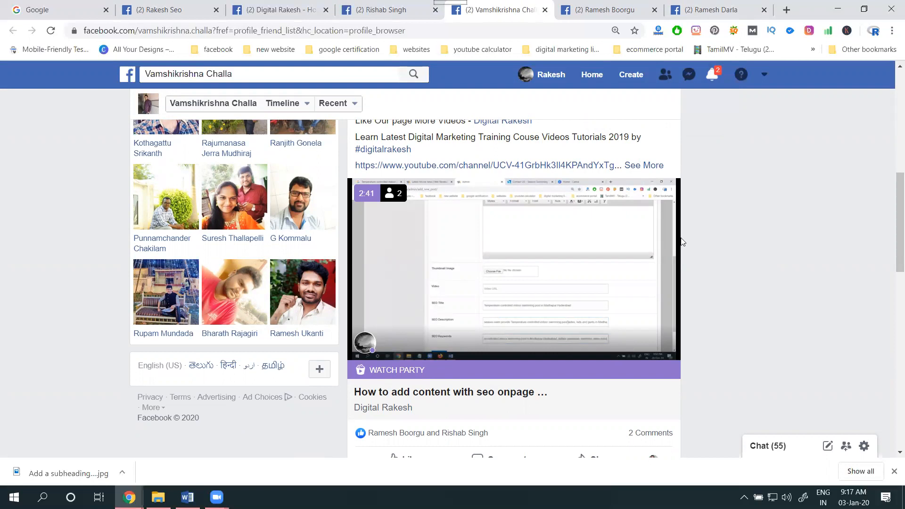
scroll("up", 3)
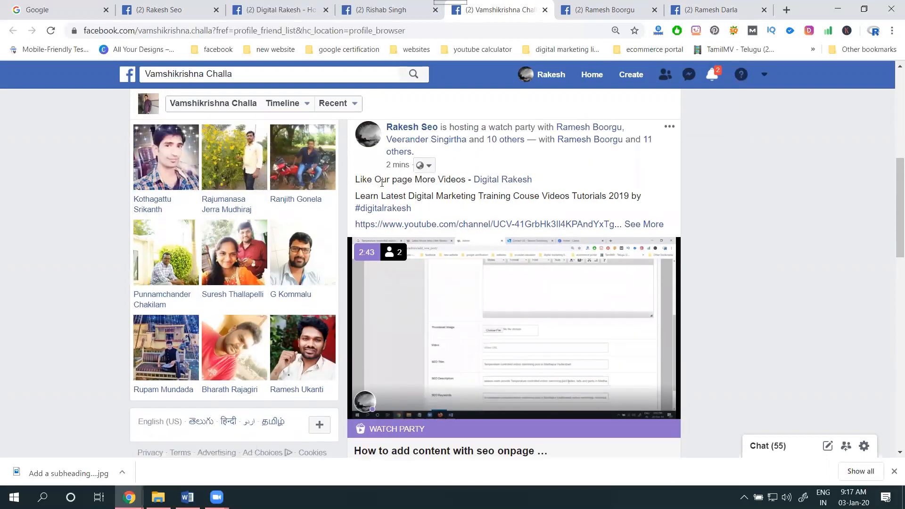
mouse_move(502, 179)
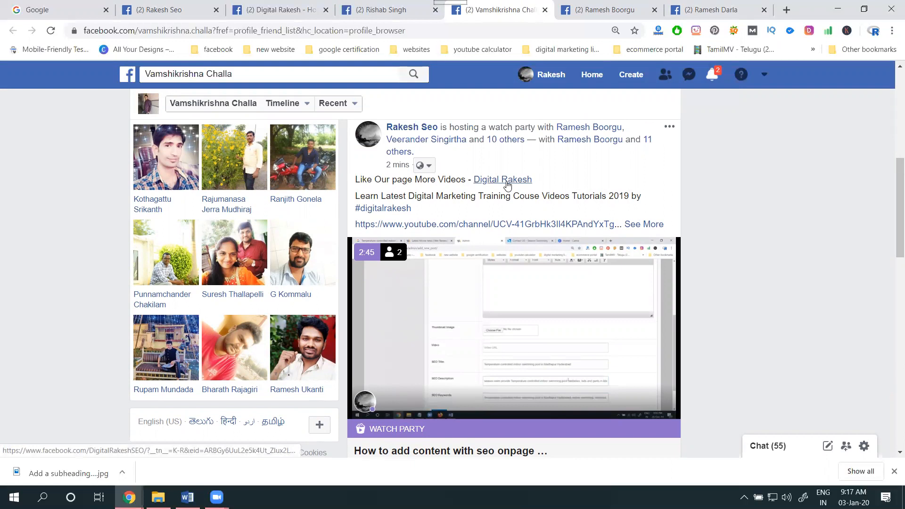
mouse_move(501, 180)
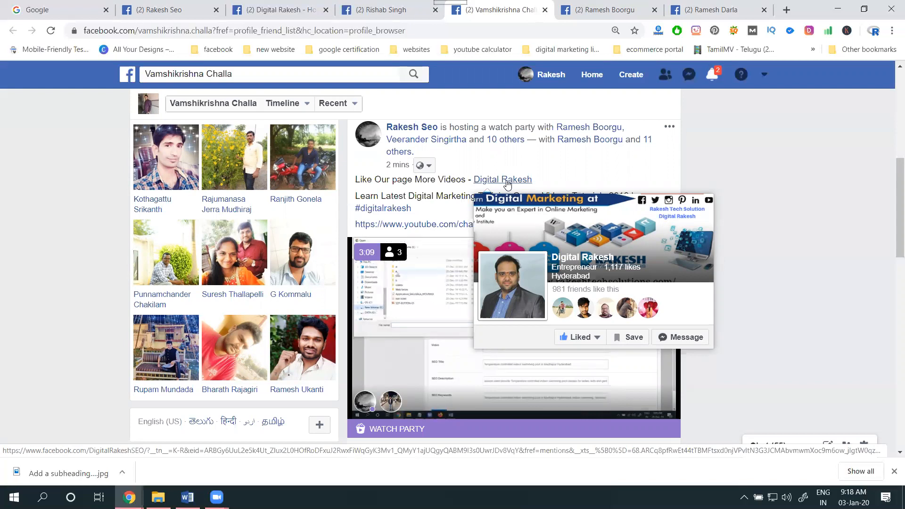
mouse_move(533, 259)
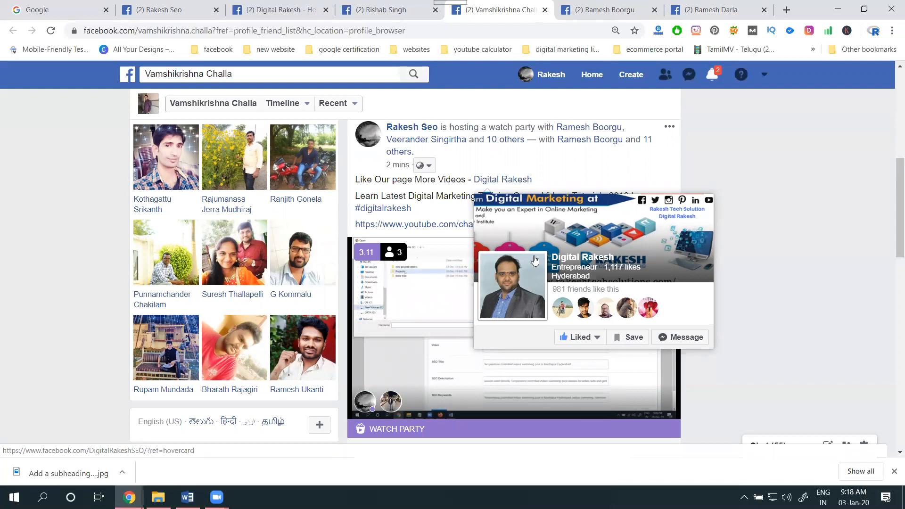